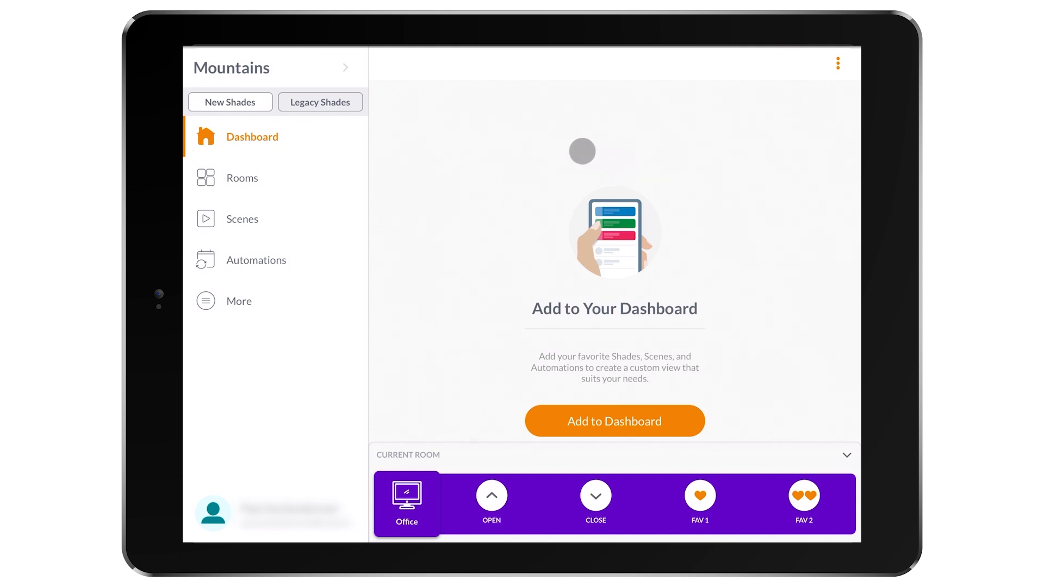
Select Office Close under Scenes and Office Side Left under Shades for the dashboard
left_click(613, 421)
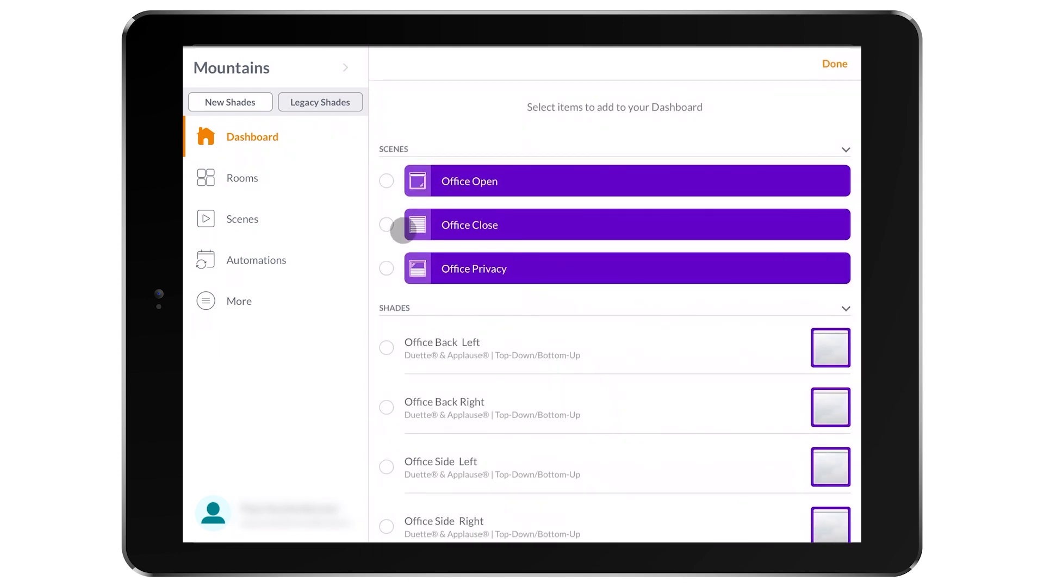
left_click(386, 224)
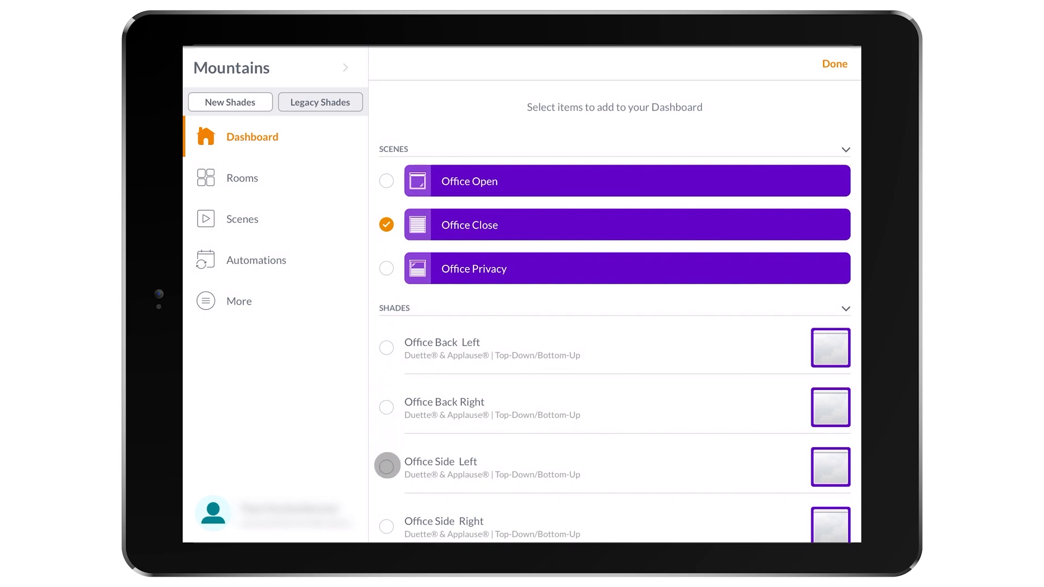
left_click(834, 64)
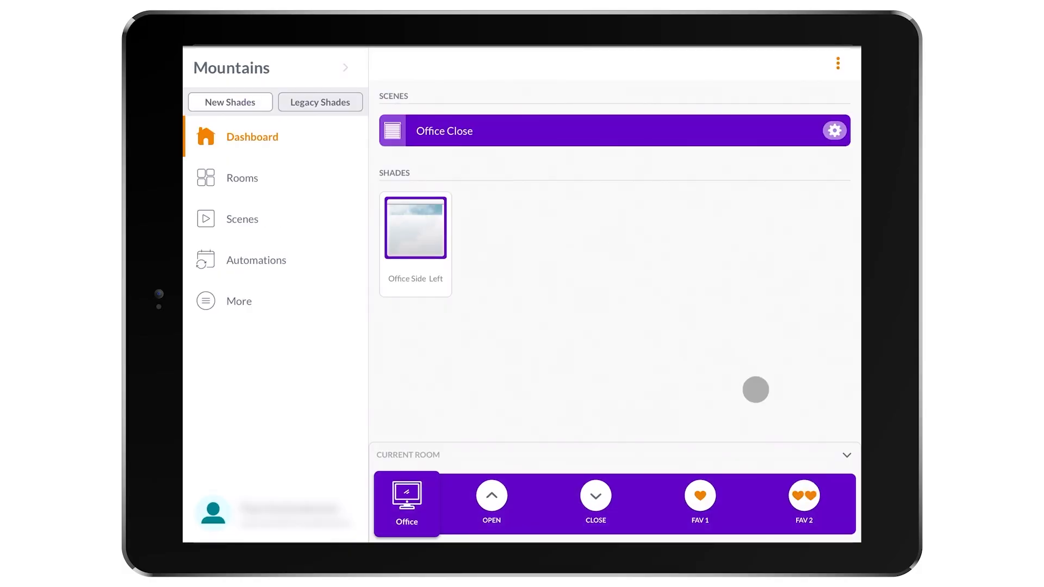
left_click(242, 178)
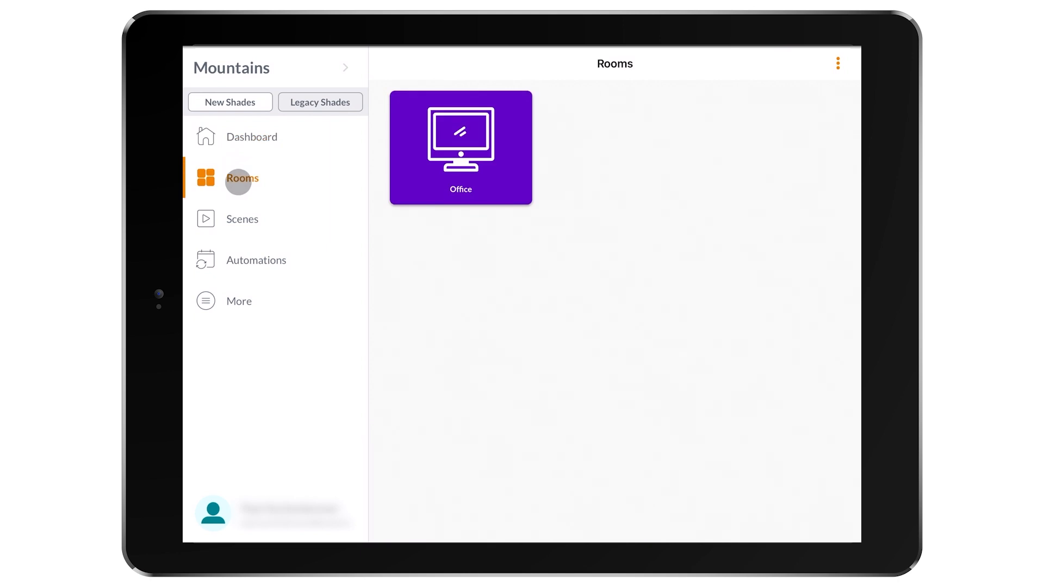
Drag the Office Back Left shade's middle rail down to 42% and confirm
left_click(460, 148)
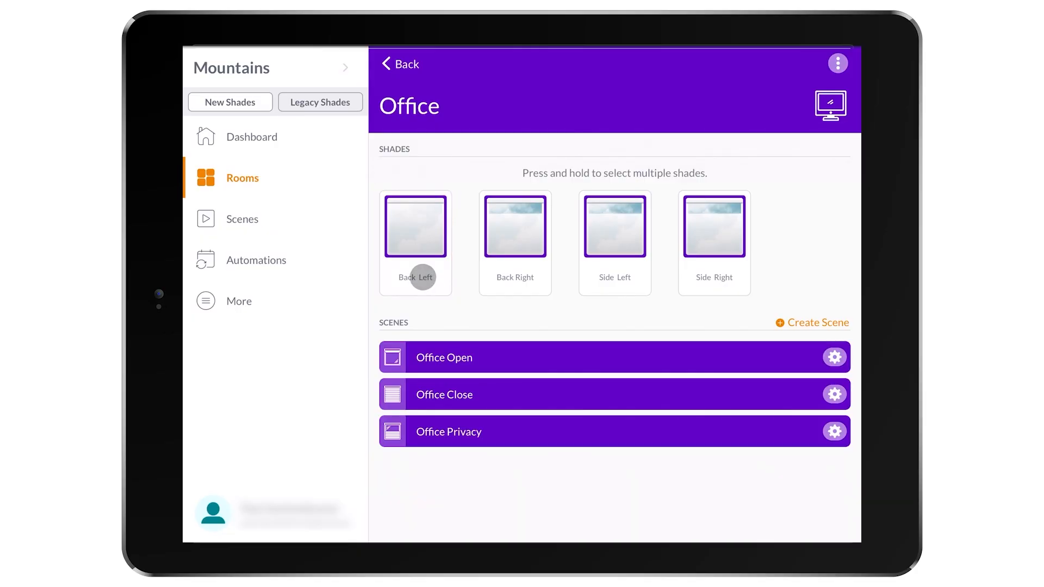
left_click(415, 225)
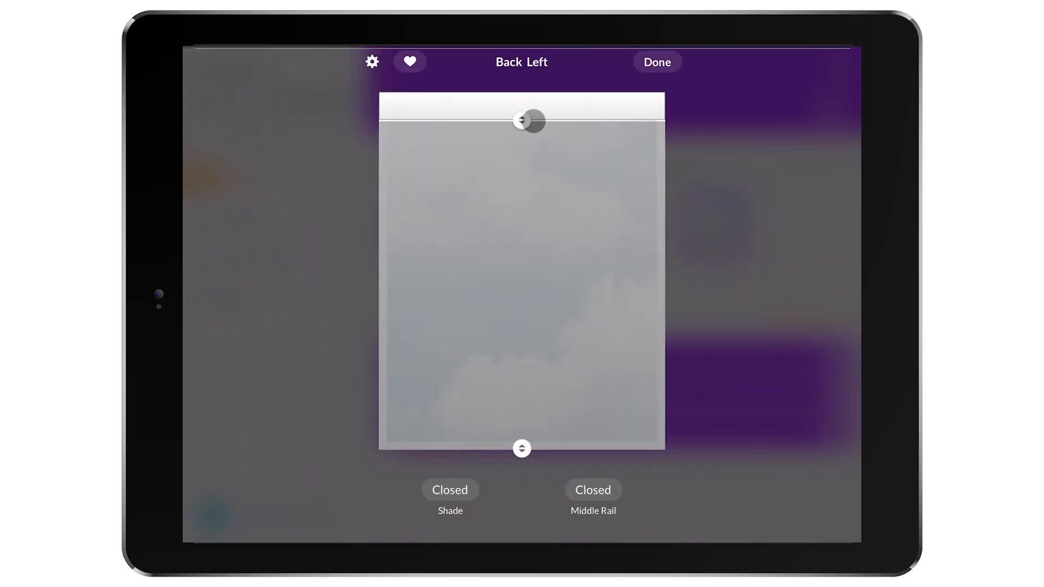
left_click_drag(531, 122, 526, 247)
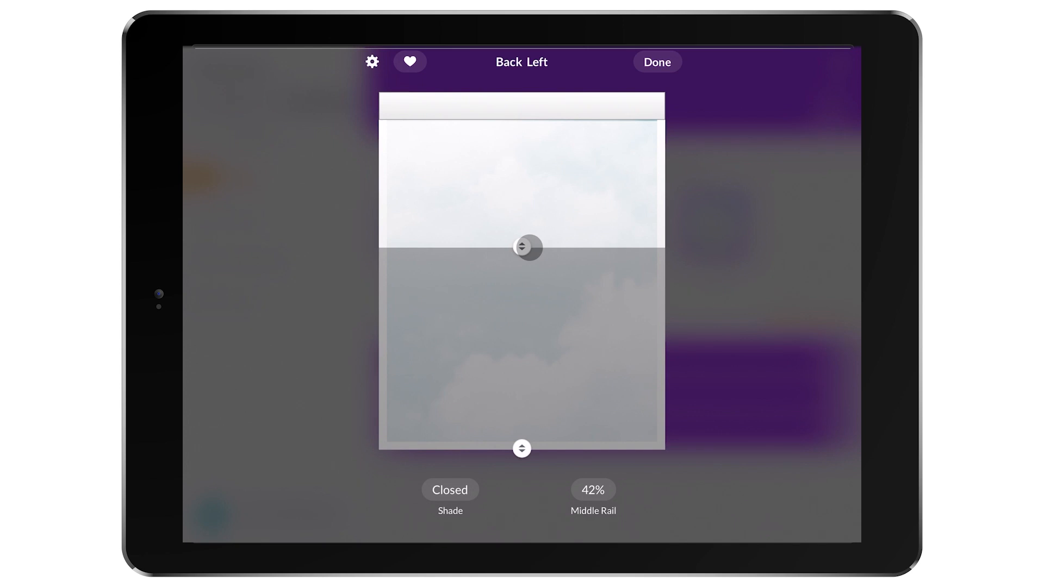
left_click(656, 61)
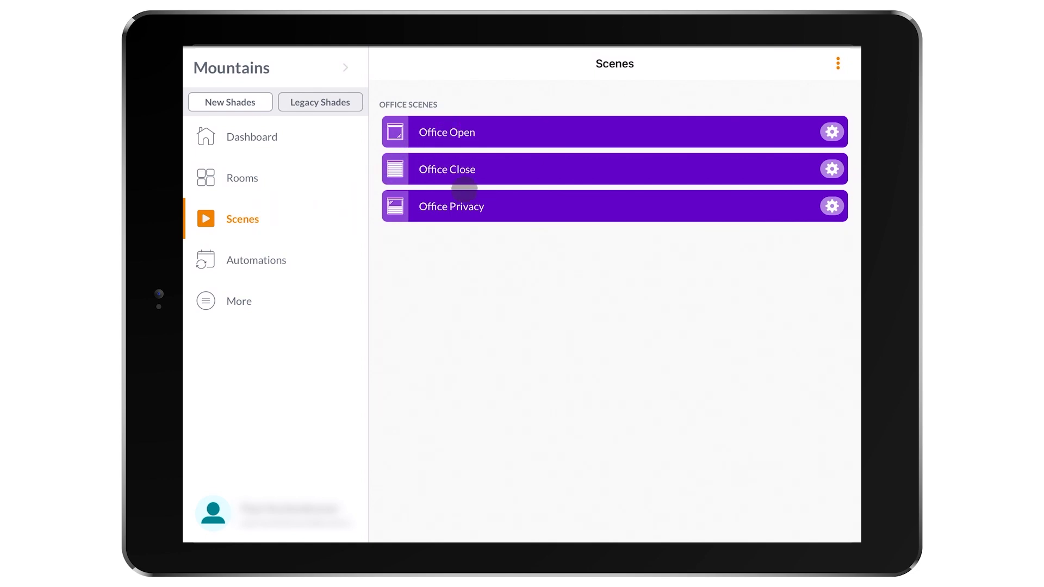
Activate the Office Open scene, then go to the Automations page
left_click(837, 64)
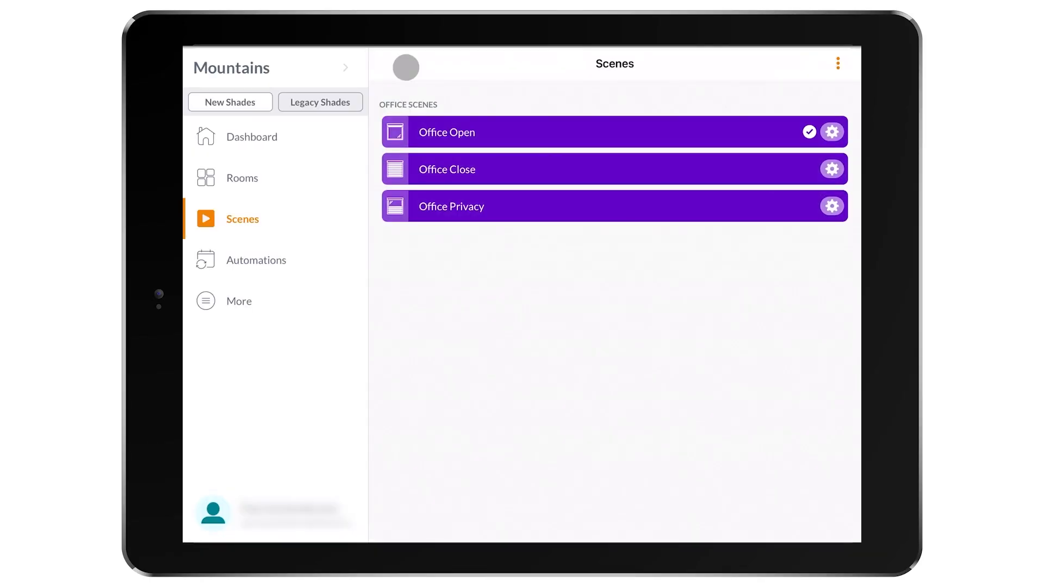
left_click(256, 260)
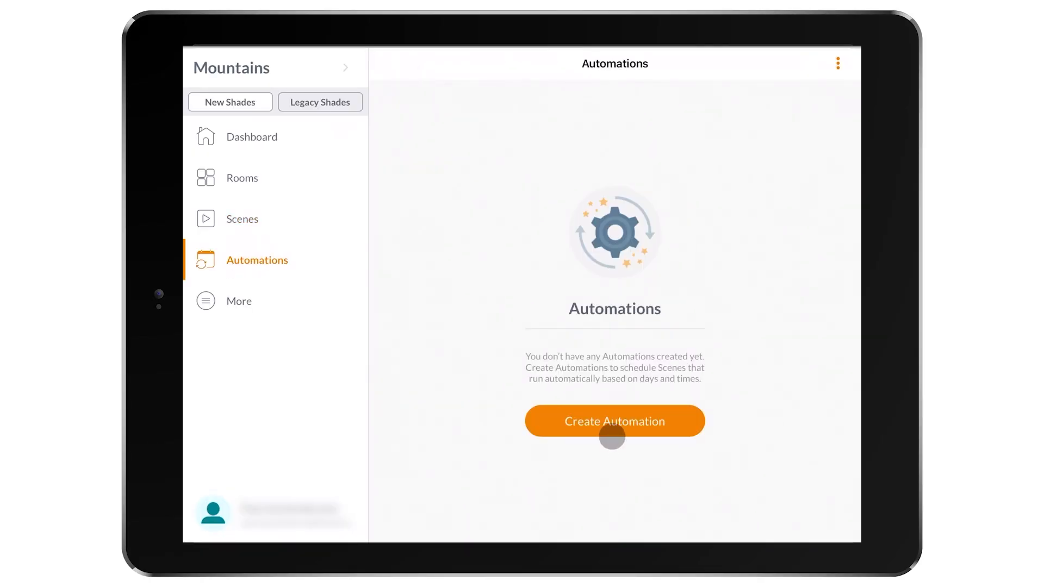
Create an automation that runs the Office Privacy scene at a set time
left_click(614, 421)
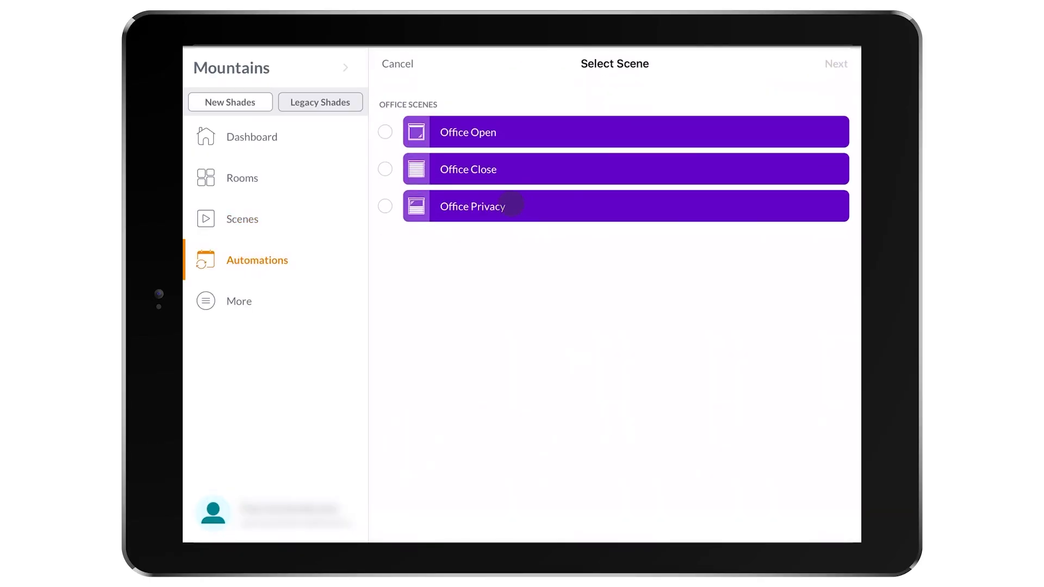
left_click(385, 207)
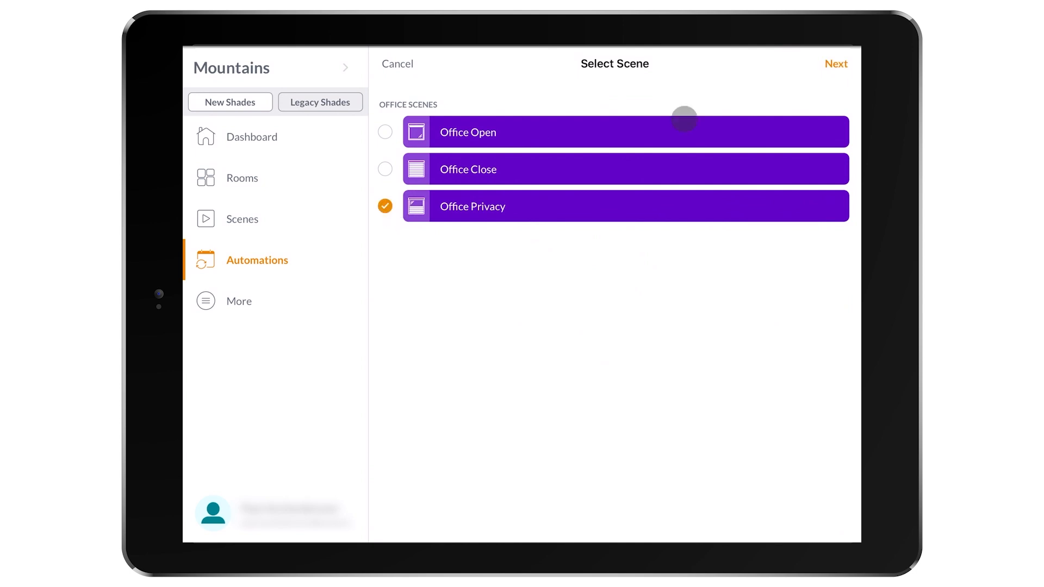
left_click(836, 63)
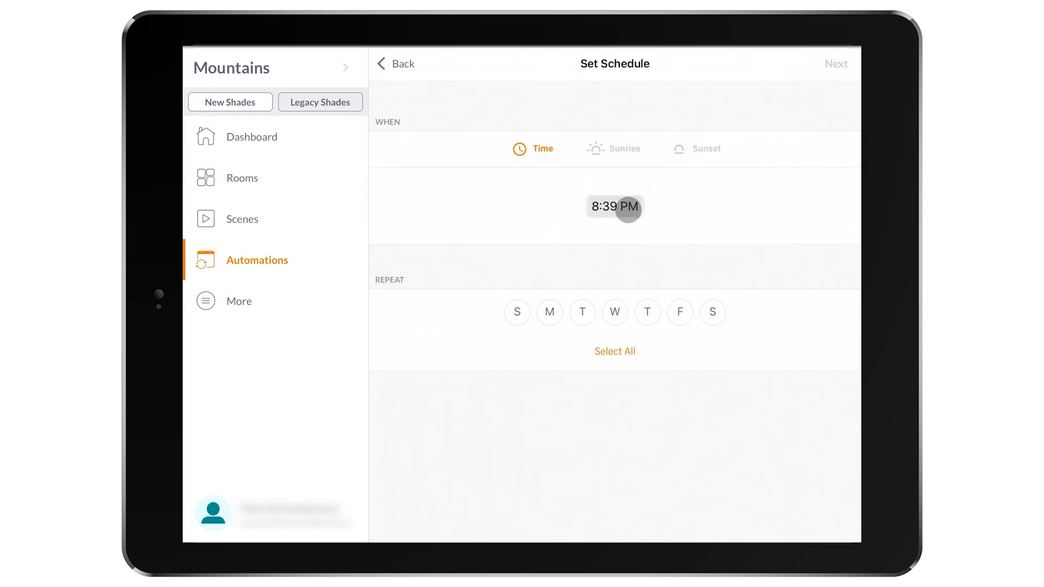
left_click(613, 206)
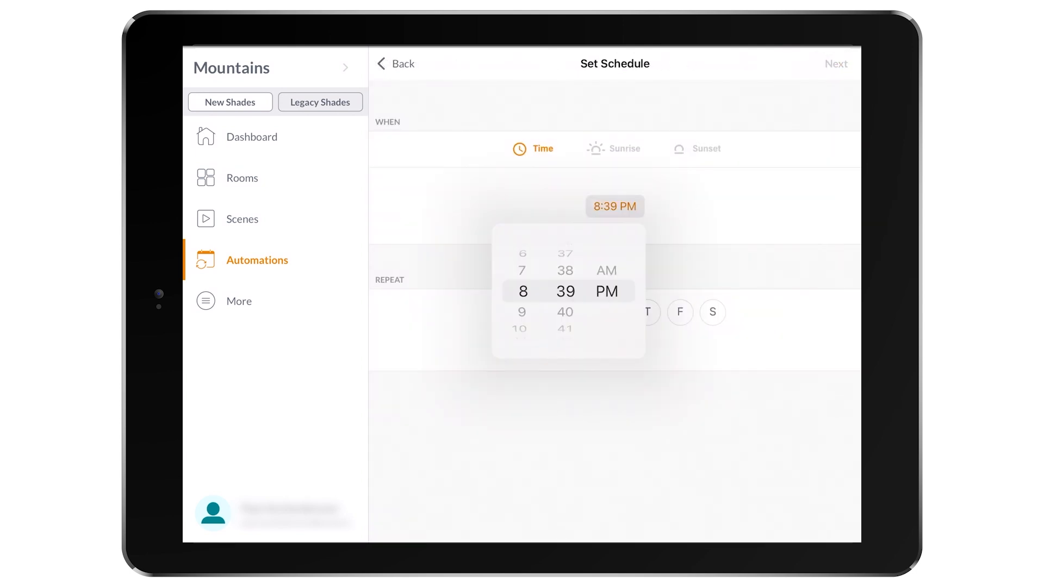
left_click(625, 149)
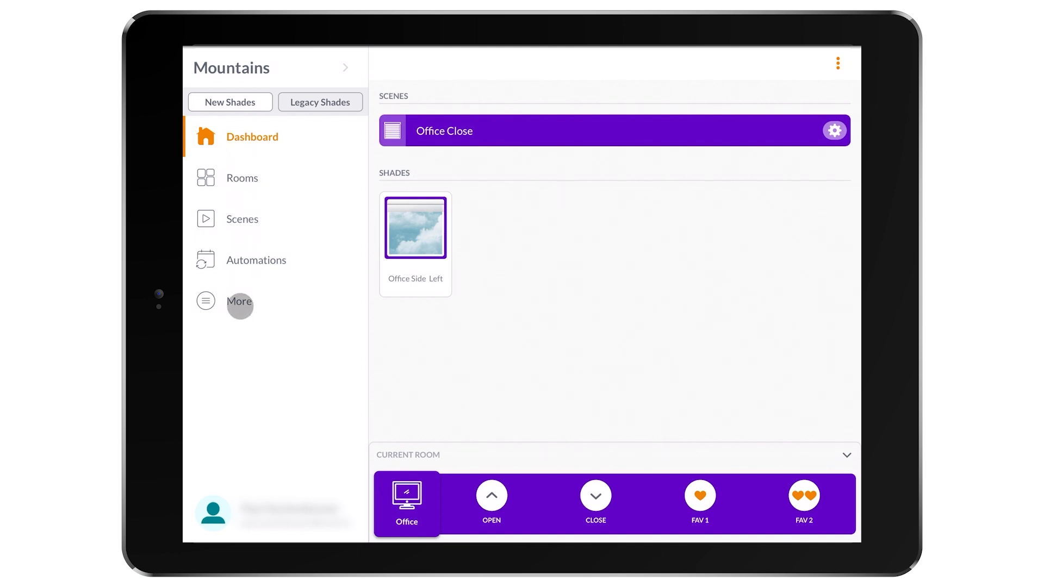
Switch the profile's account type from Default to Installer in Account Settings
left_click(238, 301)
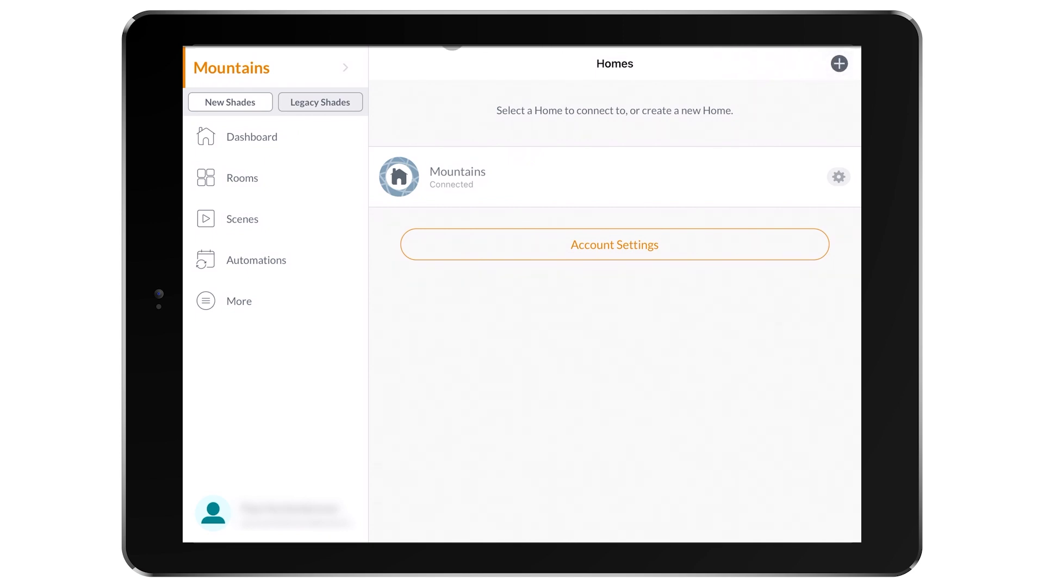
left_click(238, 301)
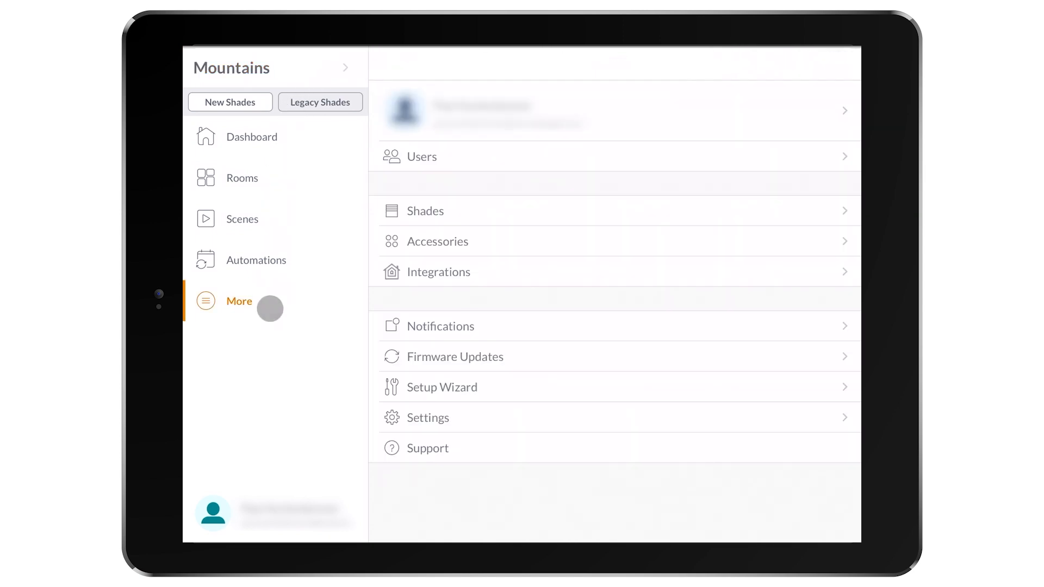
left_click(613, 111)
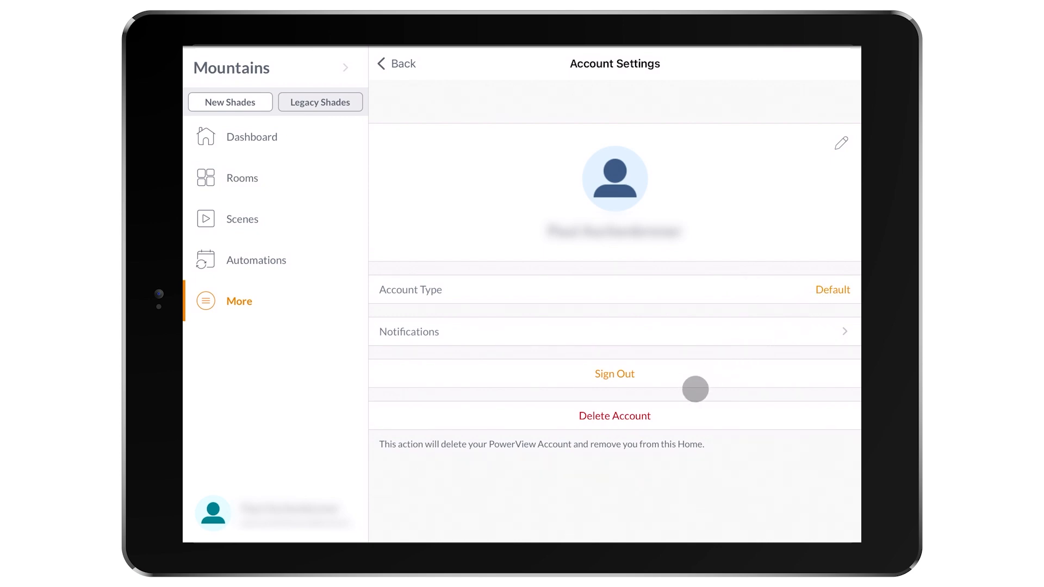
left_click(832, 288)
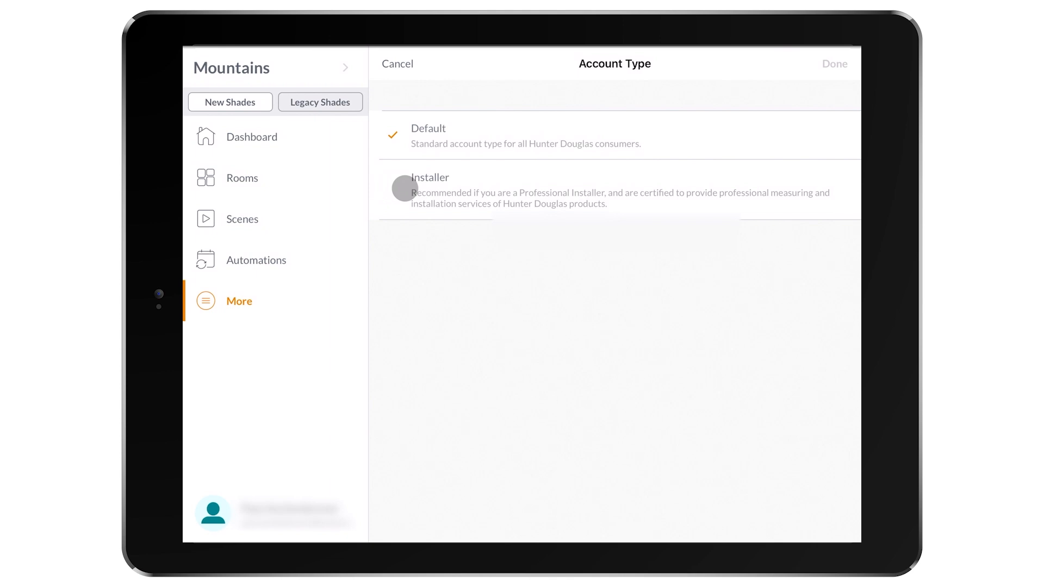
left_click(429, 190)
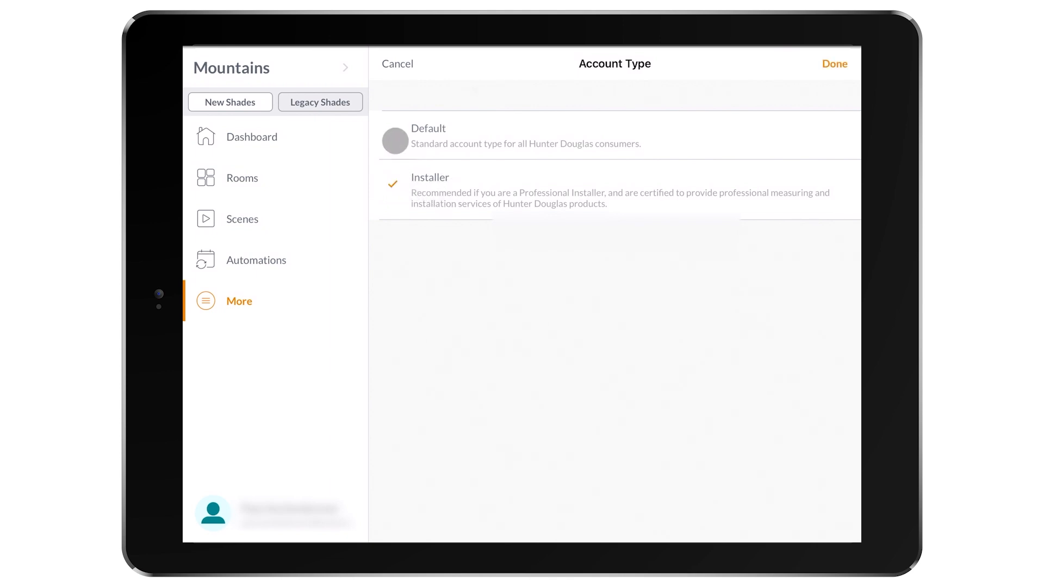
left_click(834, 63)
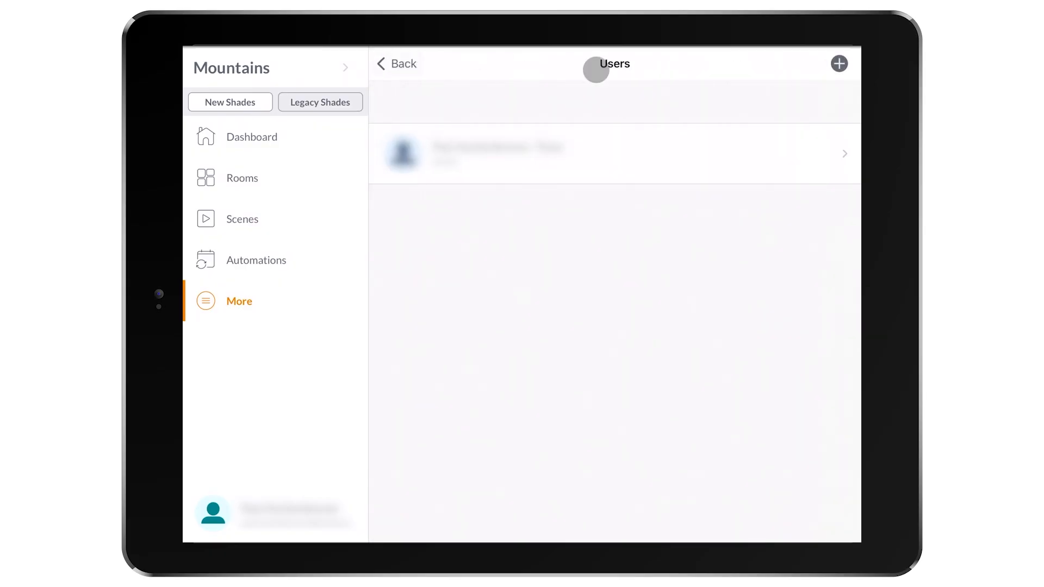
Turn on Add Shade to Dashboard for the Office Back Left shade and save
left_click(839, 63)
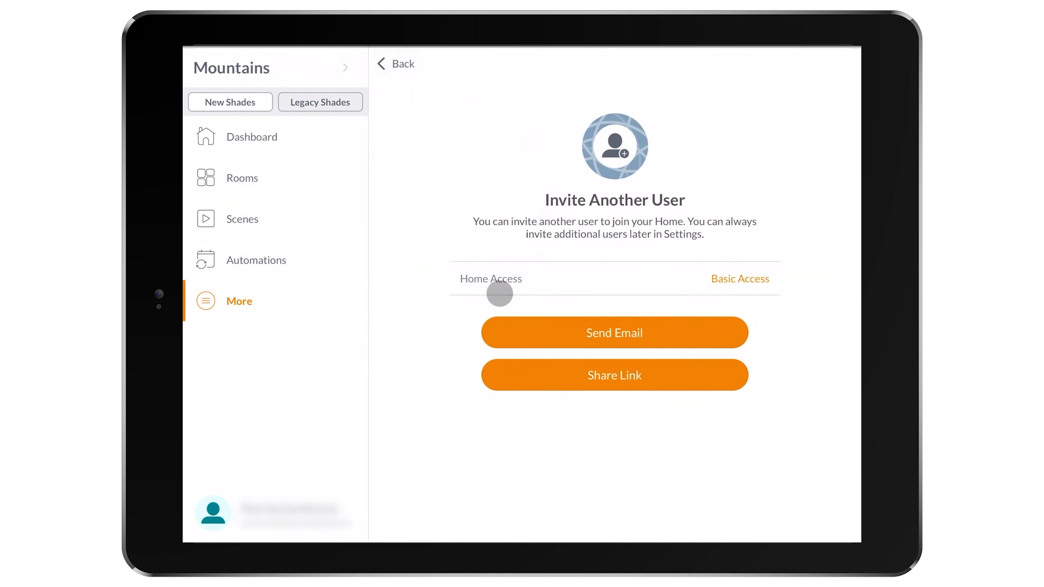
left_click(396, 63)
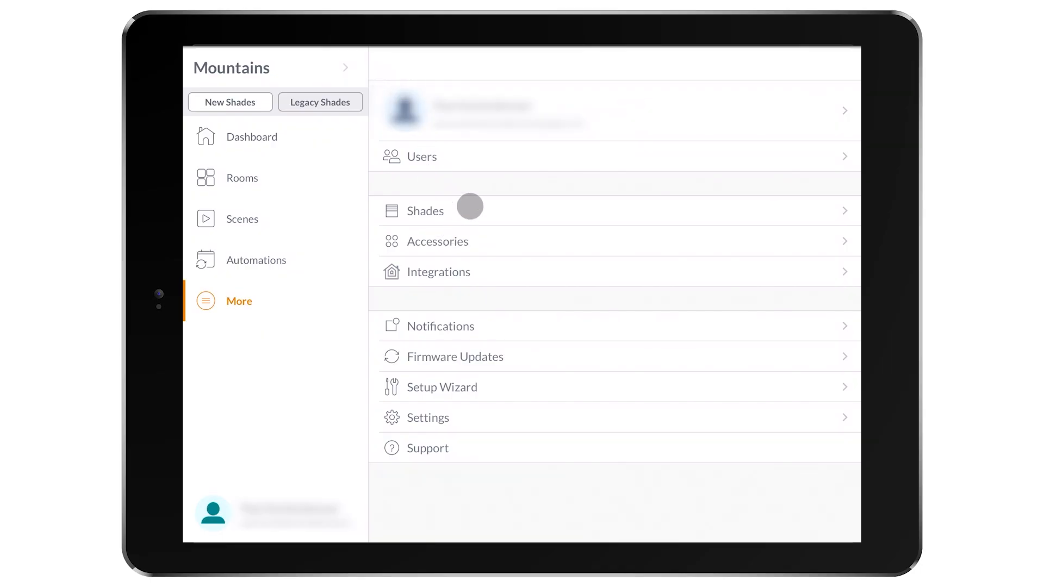
left_click(427, 211)
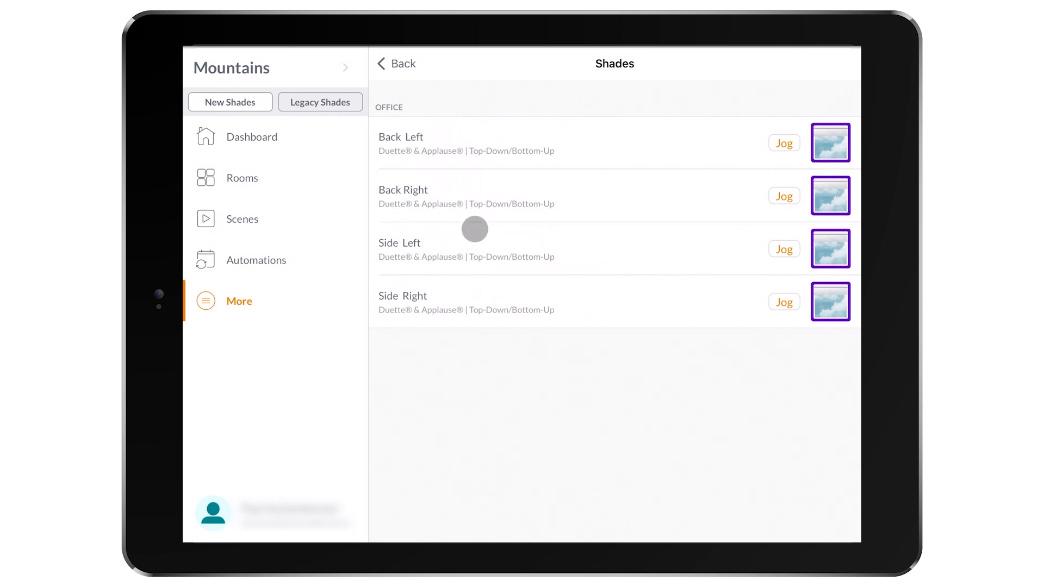
mouse_move(544, 248)
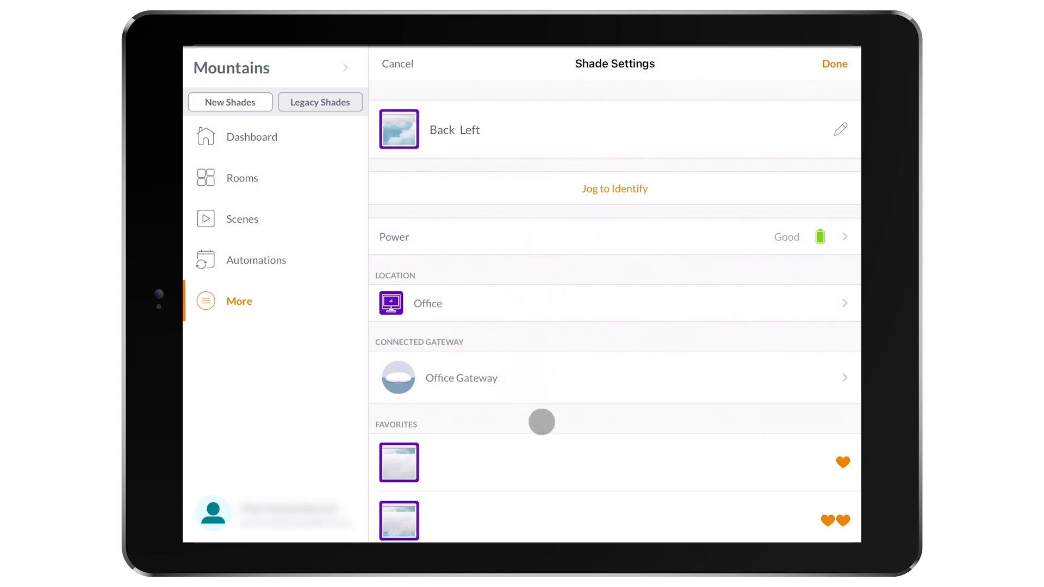
scroll("down", 3)
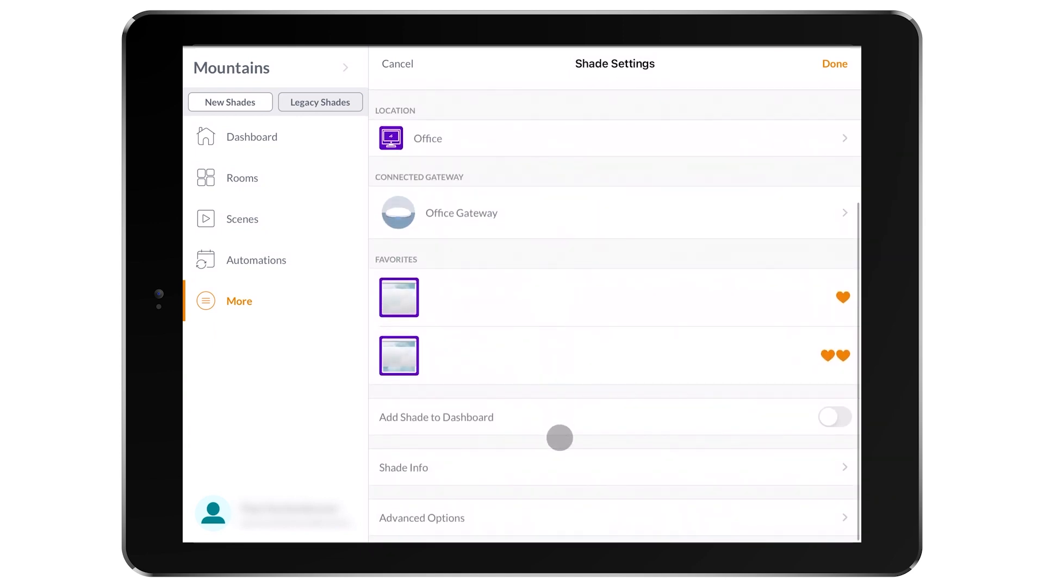
left_click(833, 417)
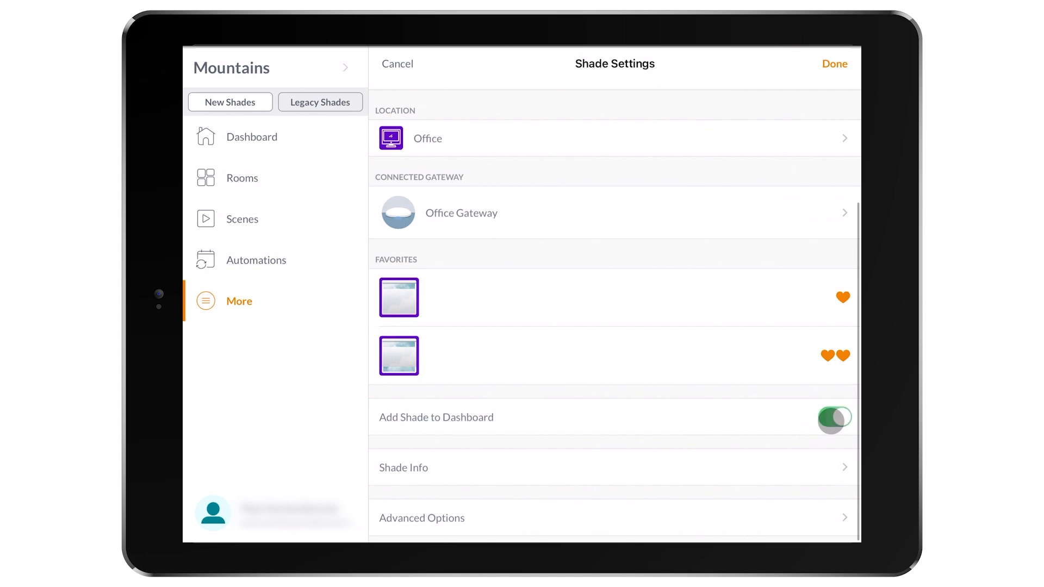
left_click(834, 417)
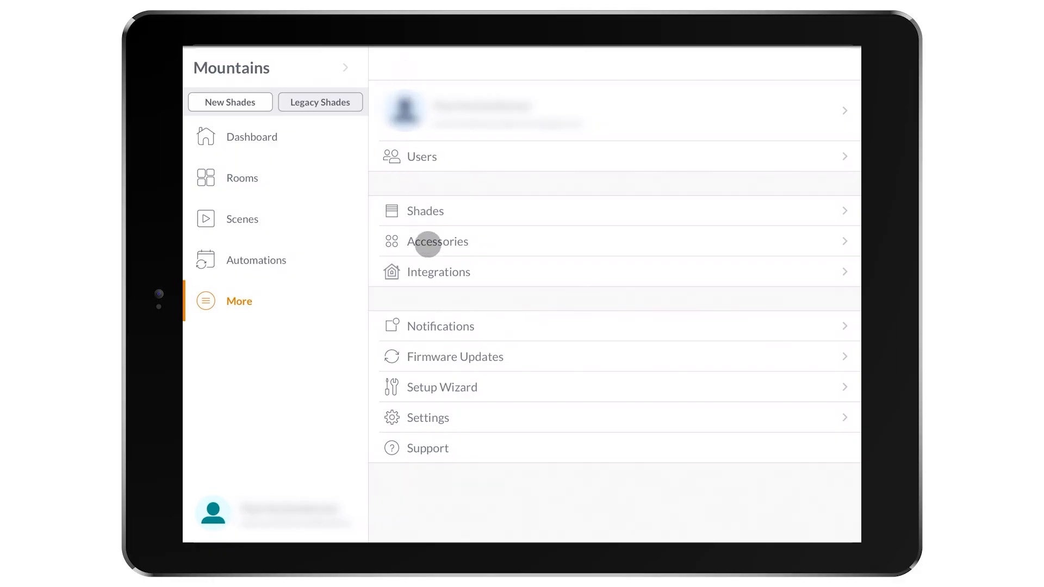
Browse Accessories > Gateways, then open Remotes showing Office Remote
left_click(437, 241)
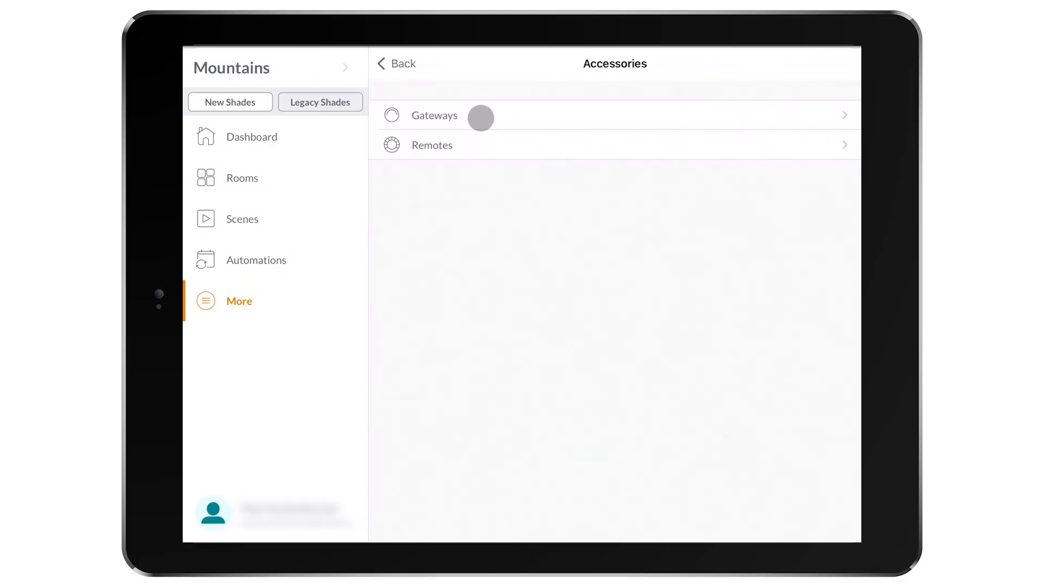
left_click(433, 115)
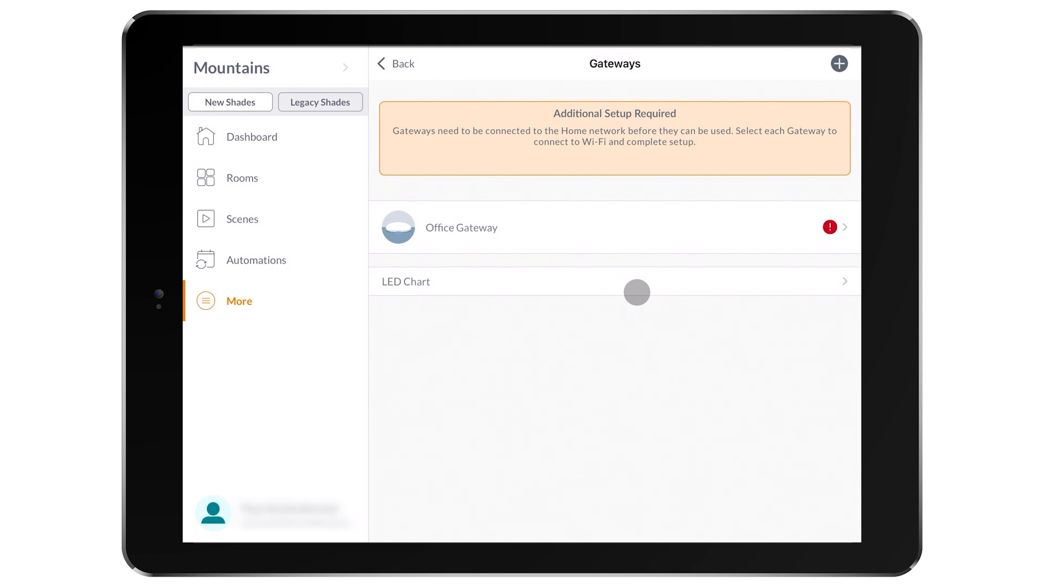
mouse_move(721, 232)
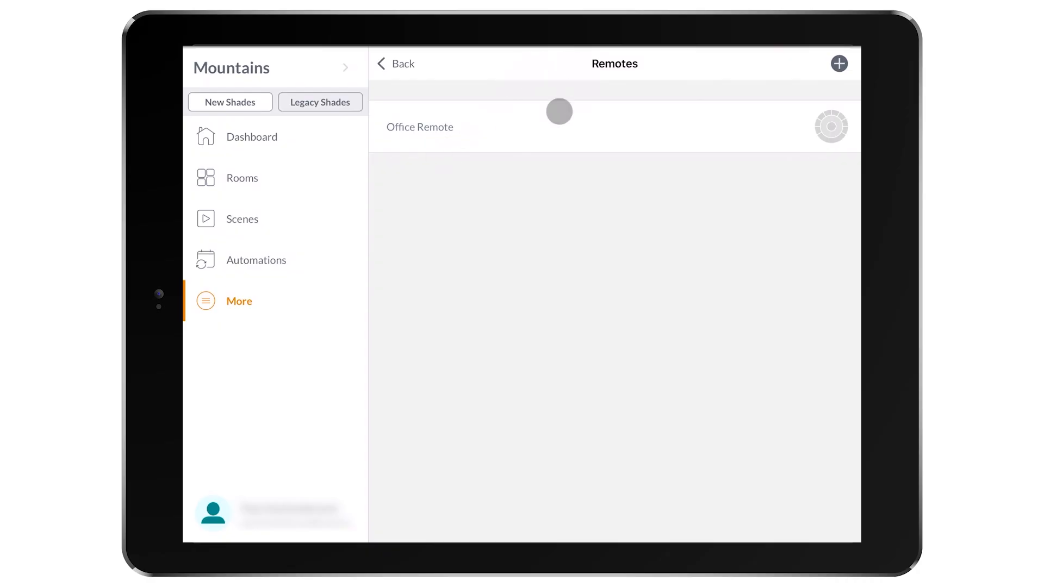
left_click(420, 127)
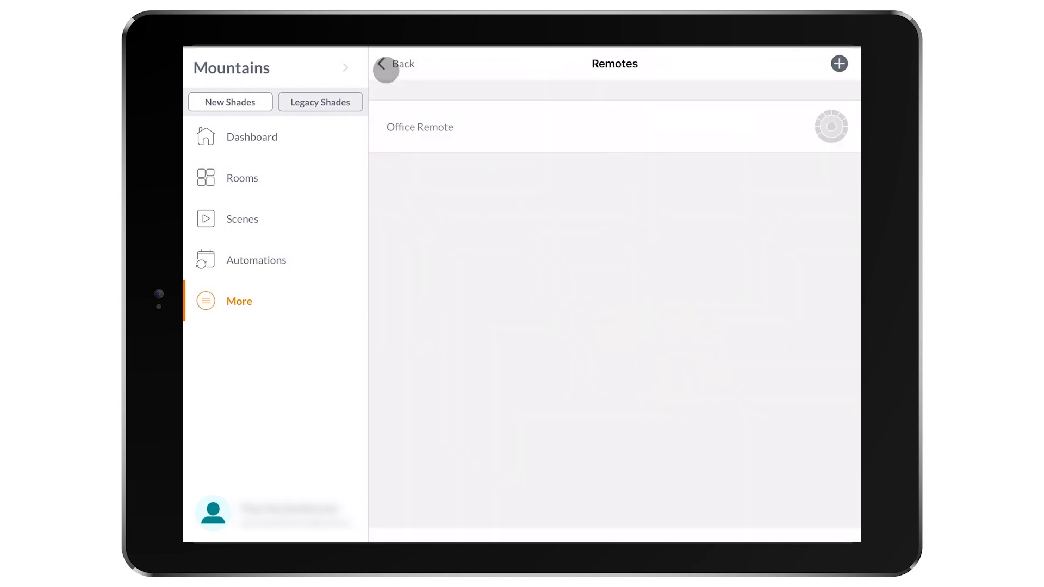
Copy Office Remote, accept its group layout, and start syncing to the physical remote
left_click(839, 63)
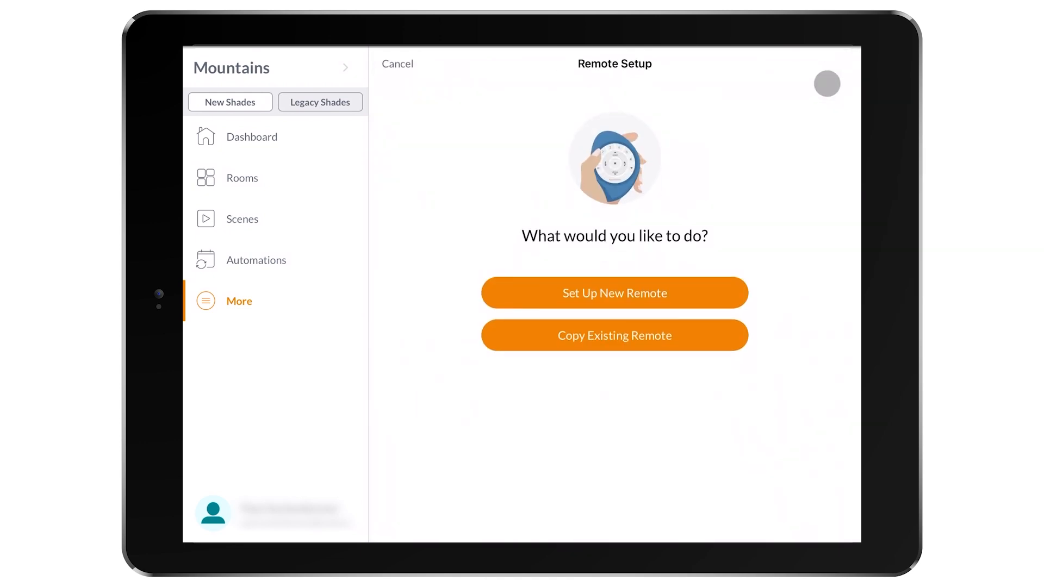
left_click(614, 344)
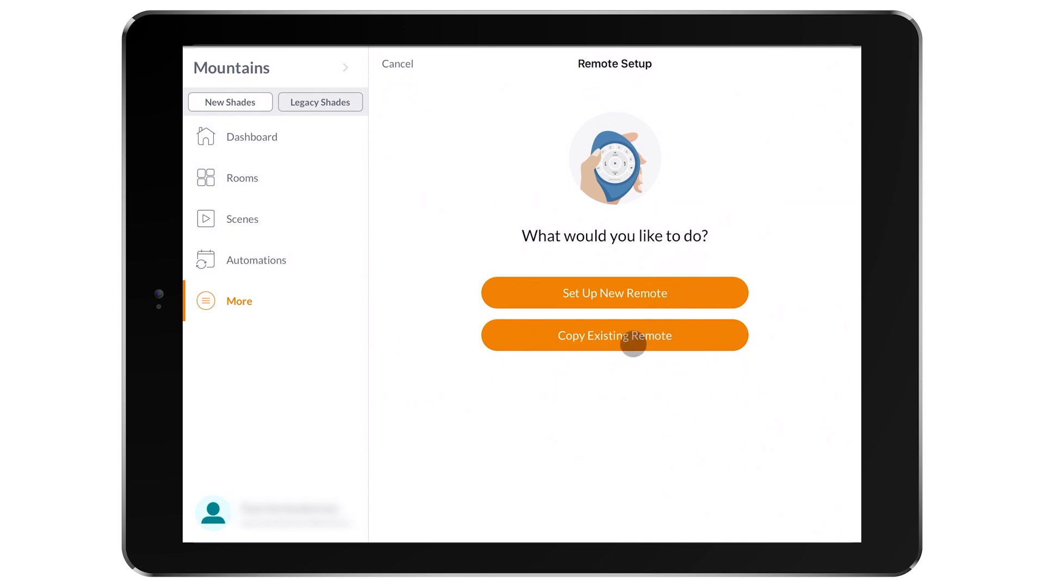
left_click(614, 335)
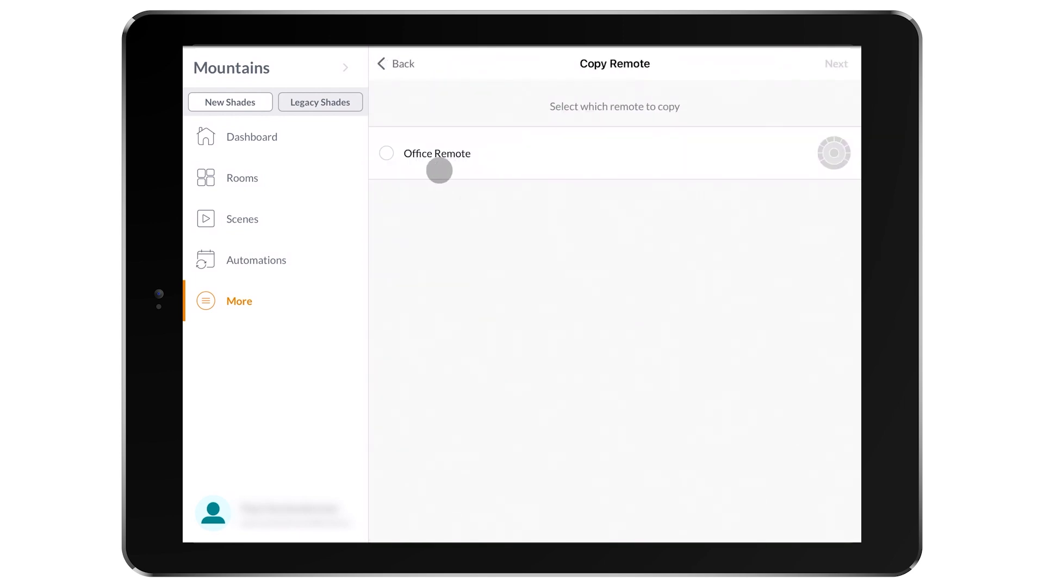
left_click(386, 154)
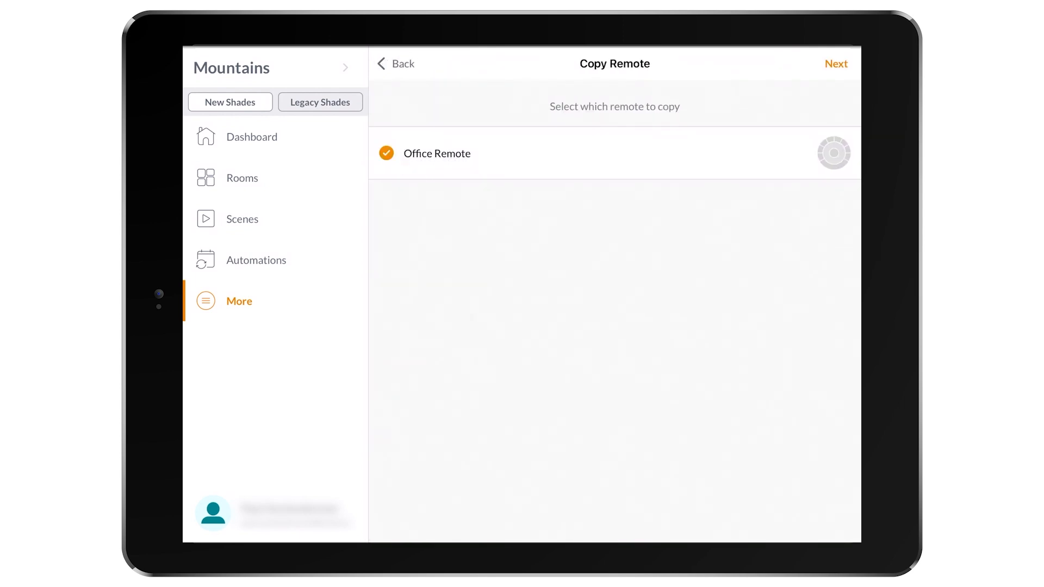
left_click(836, 64)
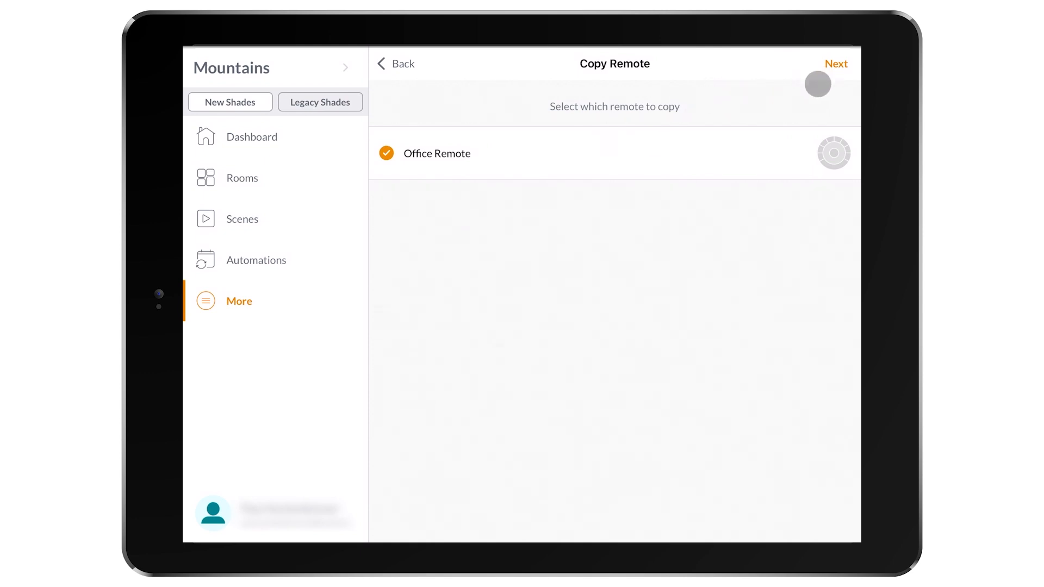
left_click(836, 63)
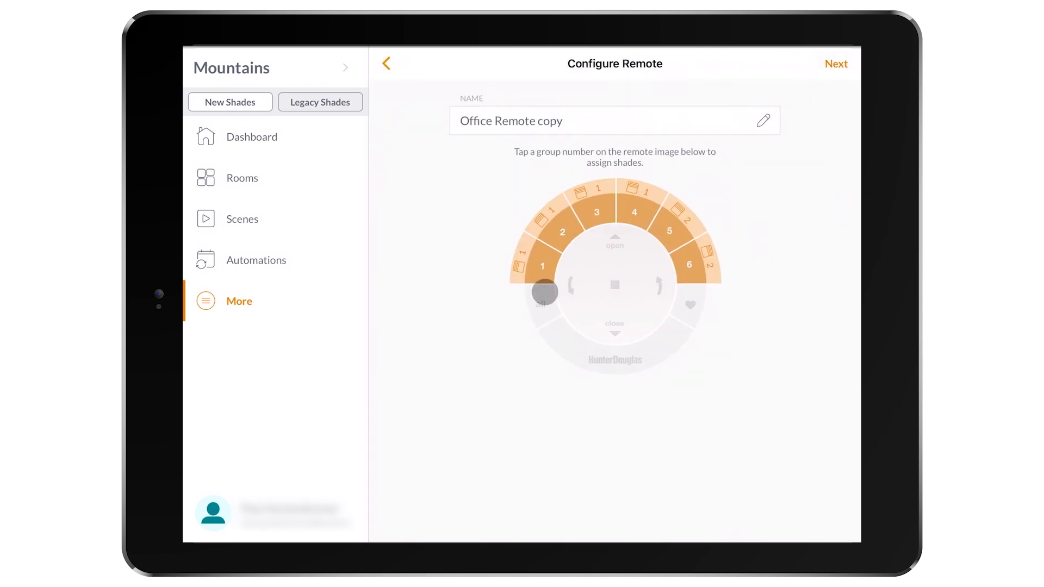
left_click(836, 64)
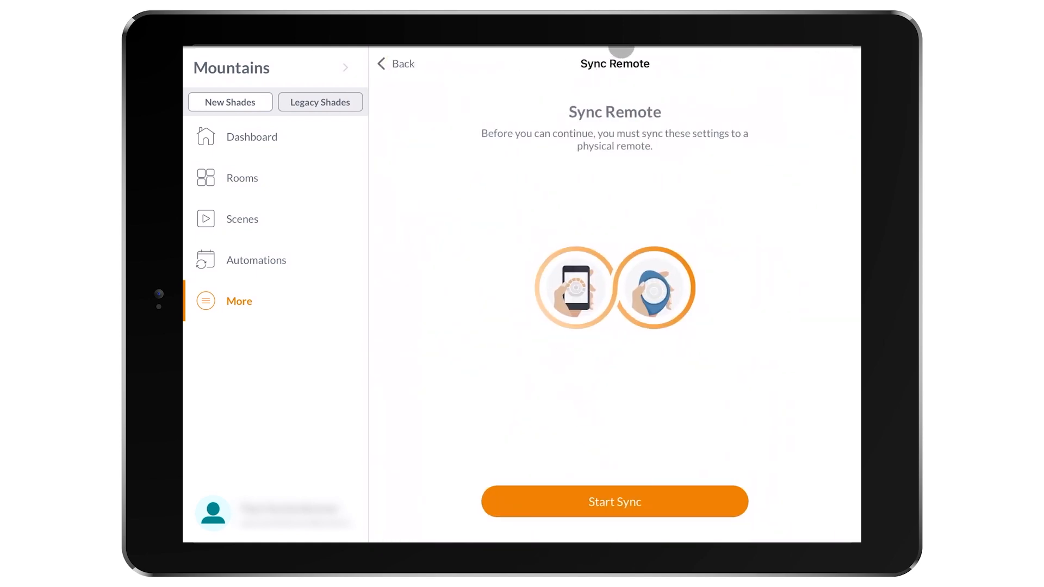
left_click(614, 502)
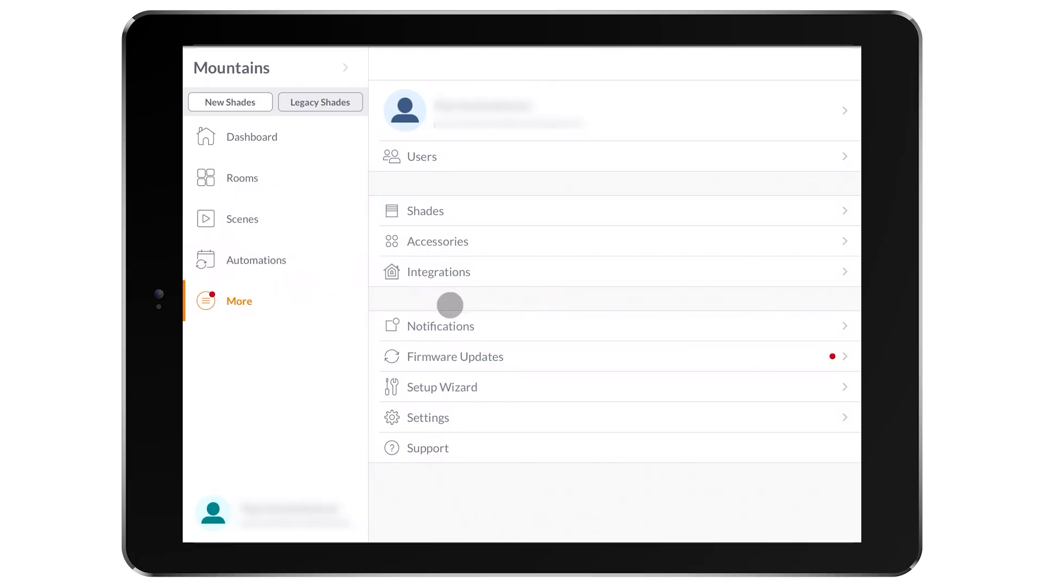
Check Notifications and Firmware Updates, then launch the Setup Wizard
left_click(443, 326)
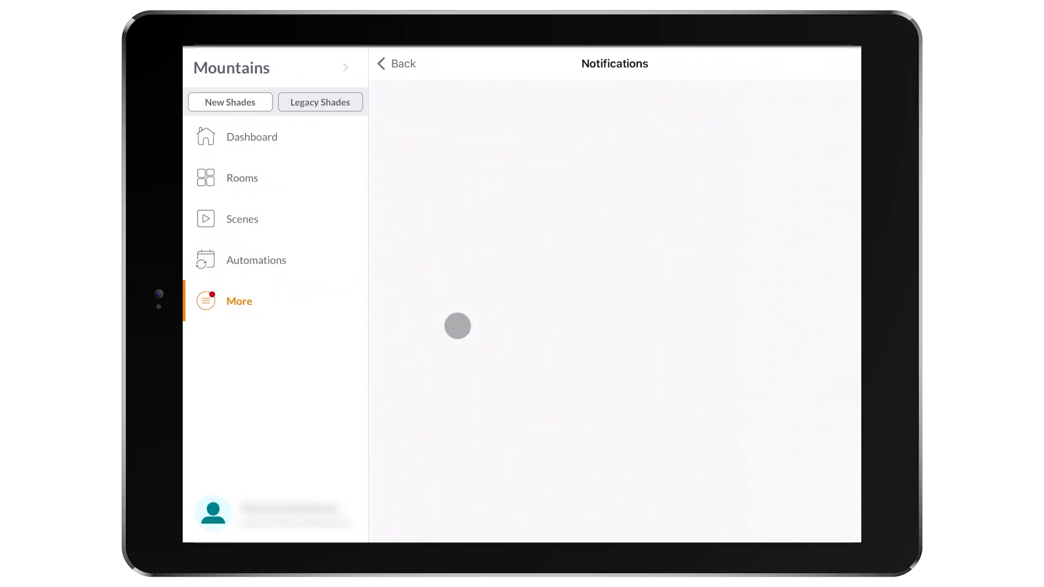
left_click(396, 63)
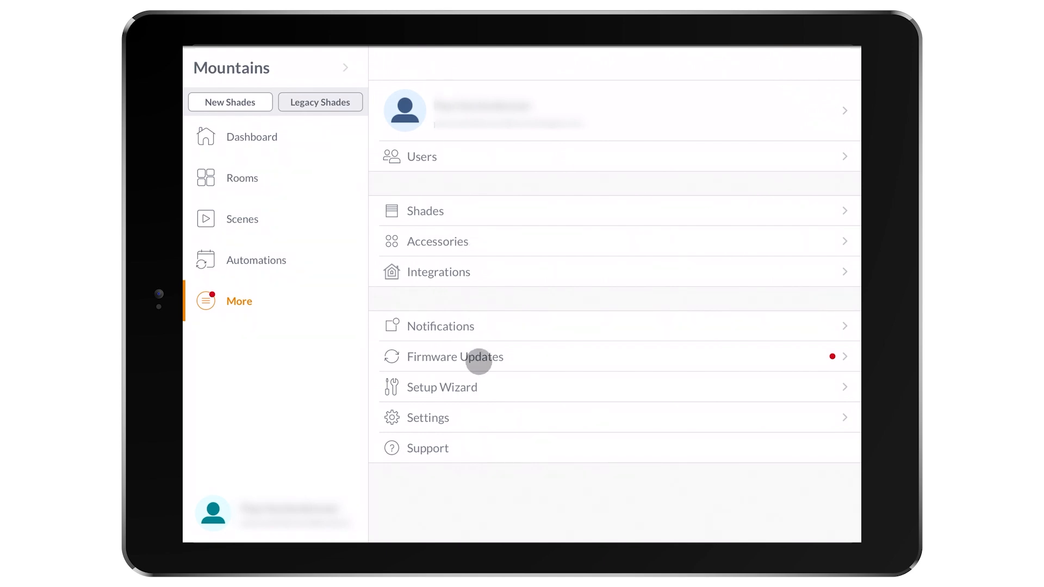
left_click(456, 357)
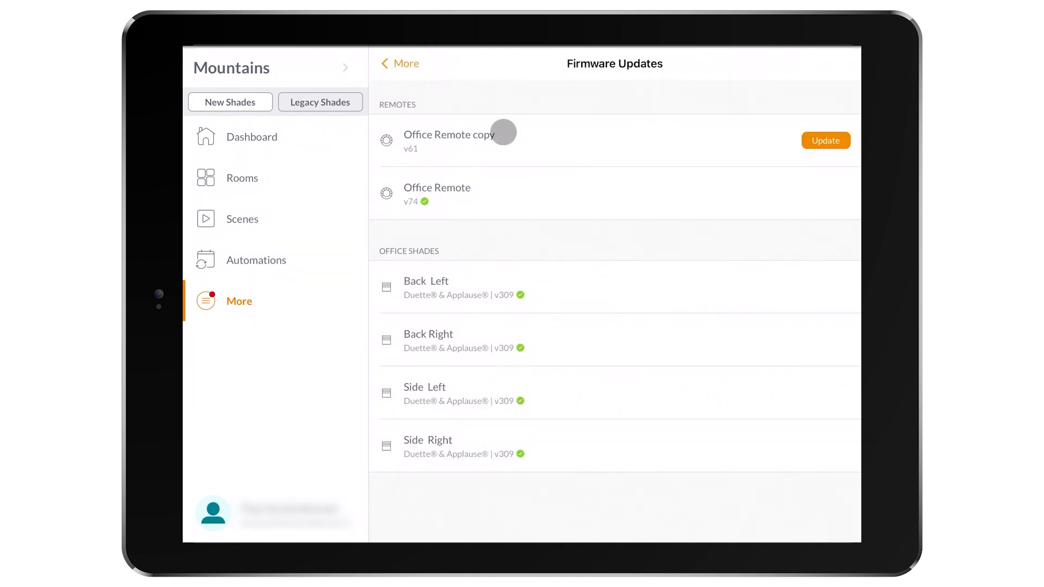
left_click(398, 63)
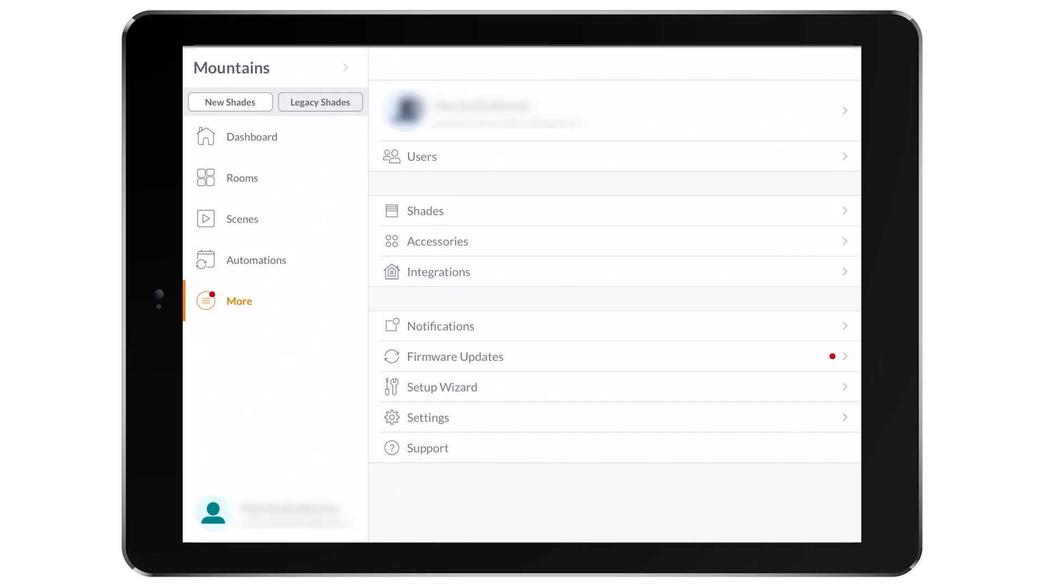
left_click(441, 387)
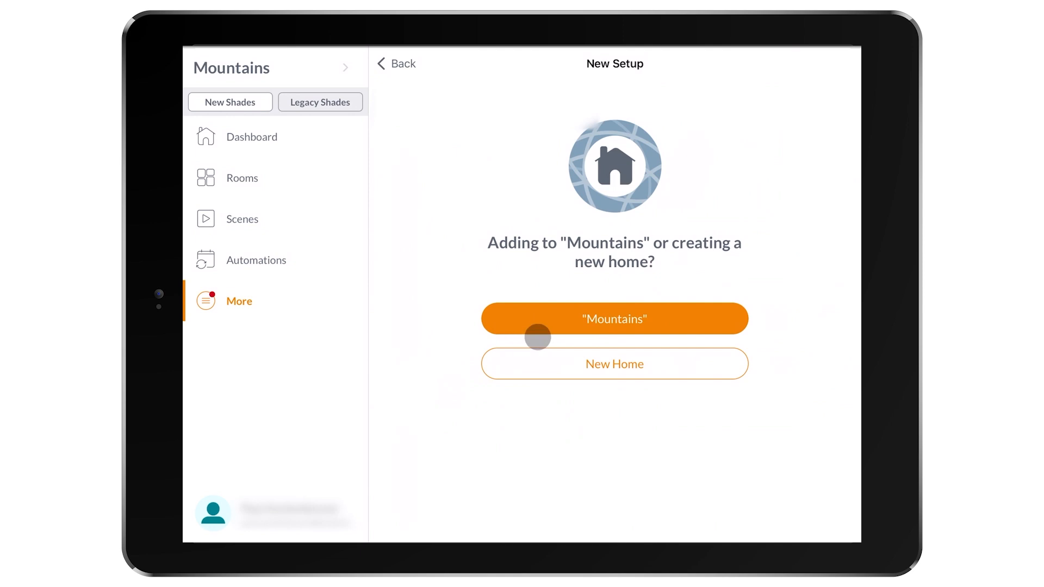